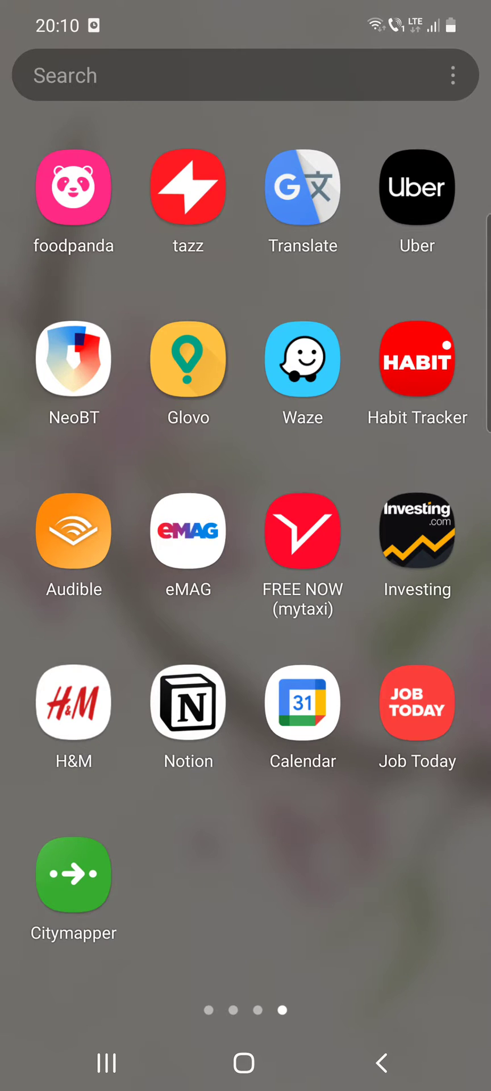
- Launch Citymapper and bring up the Places menu with Home, Work and Save New Place options
click(73, 873)
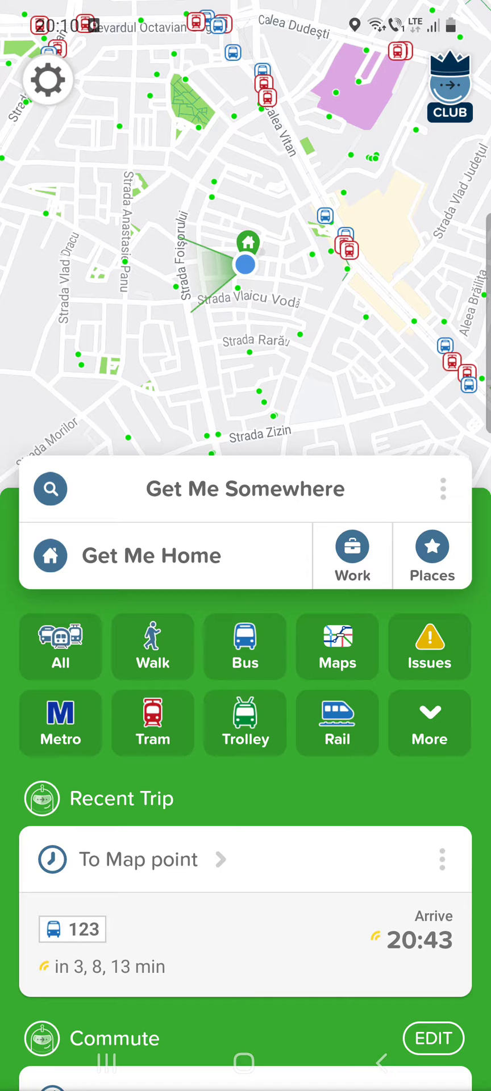
click(443, 488)
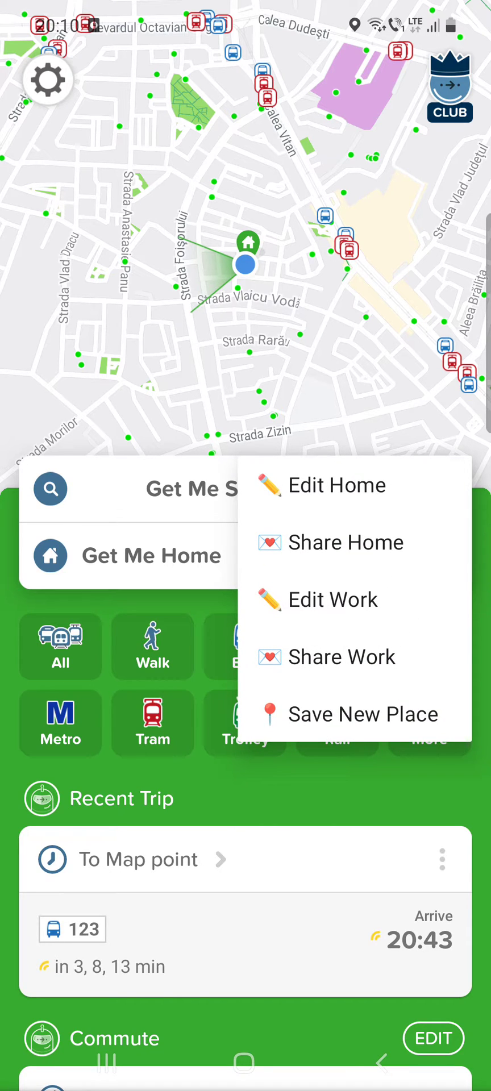
- Save Calea Dudești, Sector 3 as a new place, keeping the suggested name
click(363, 713)
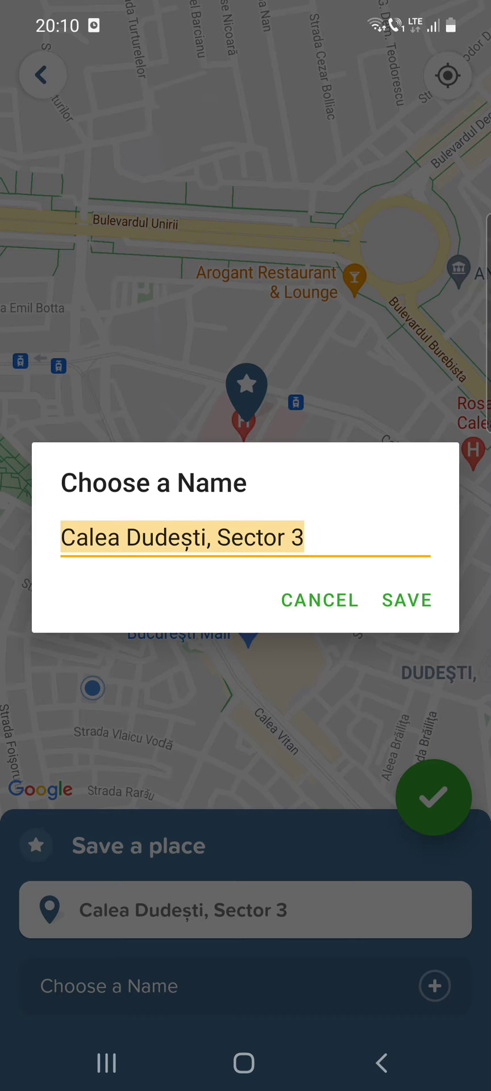
click(405, 600)
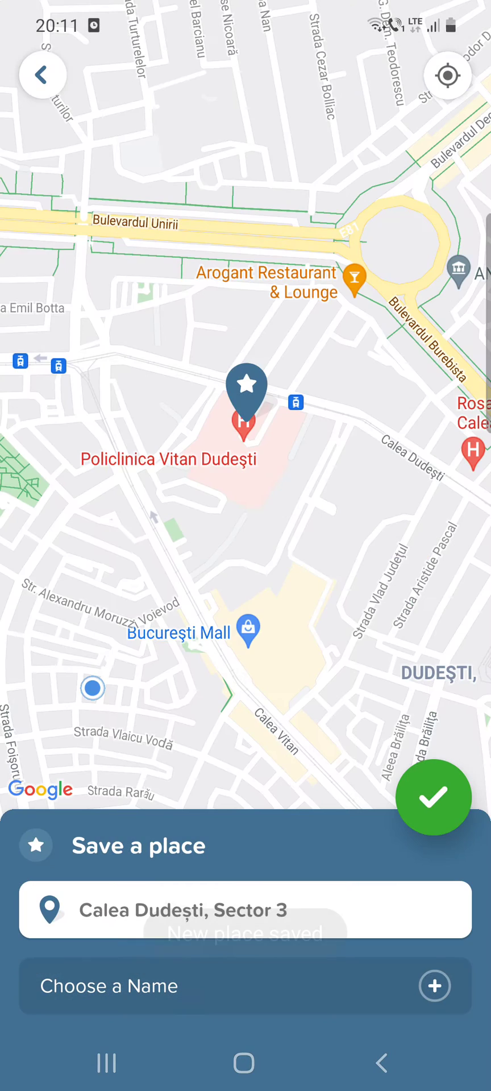